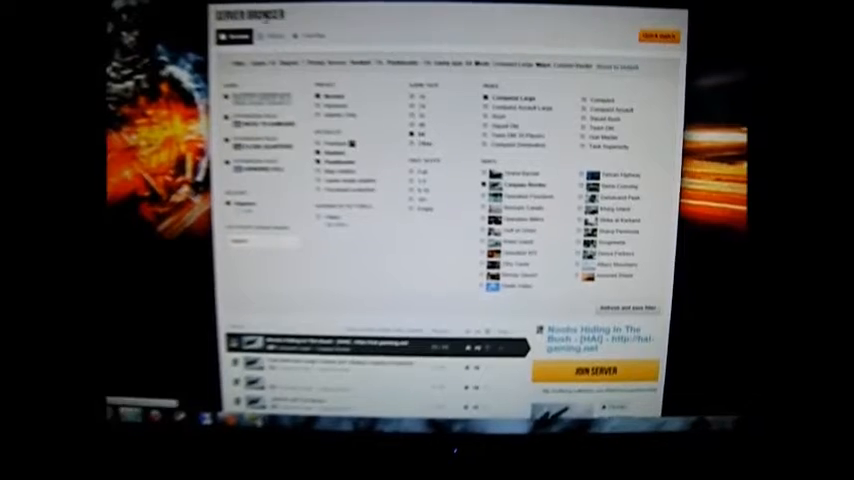
- Join the Noobs Hiding In The Bush server to load Conquest on Caspian Border
{"action": "scroll", "scroll_direction": "up", "scroll_amount": 3}
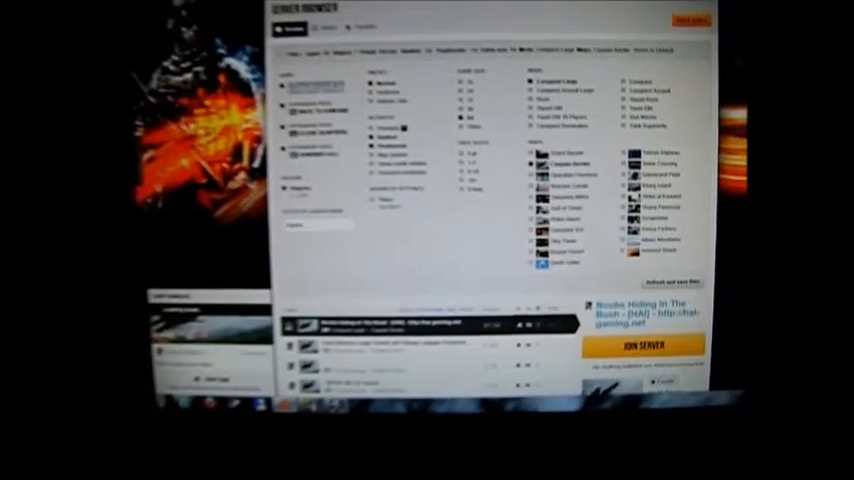
{"action": "left_click", "coordinate": [641, 344]}
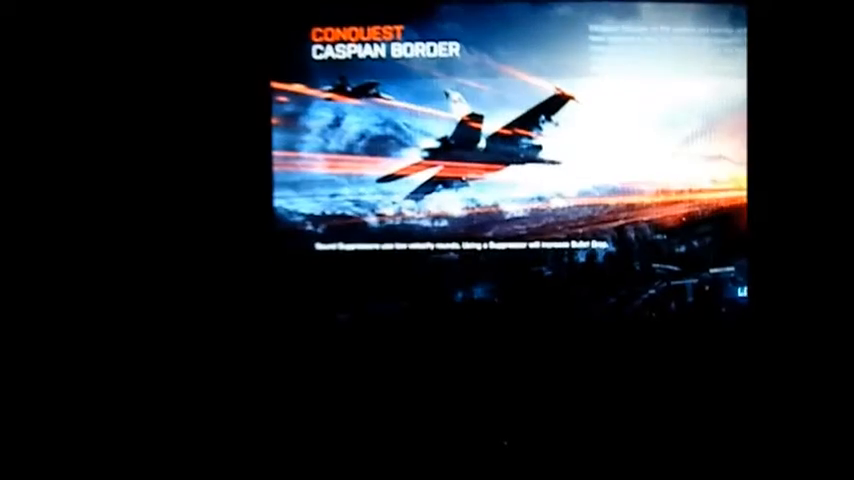